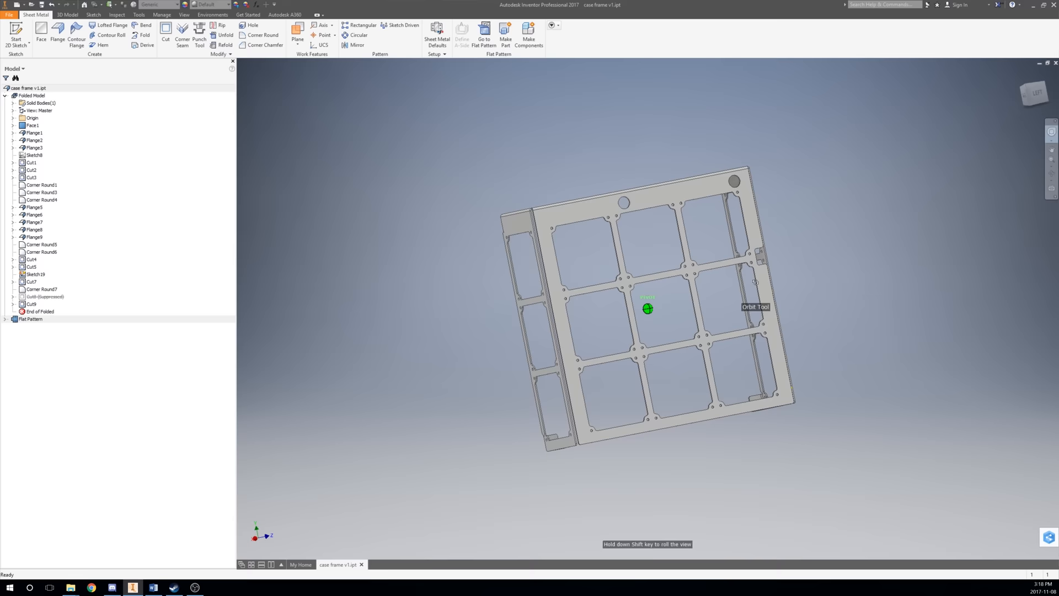
Start the CPU-only stress test in System Stability Test to monitor CPU and GPU temperatures.
left_click(387, 564)
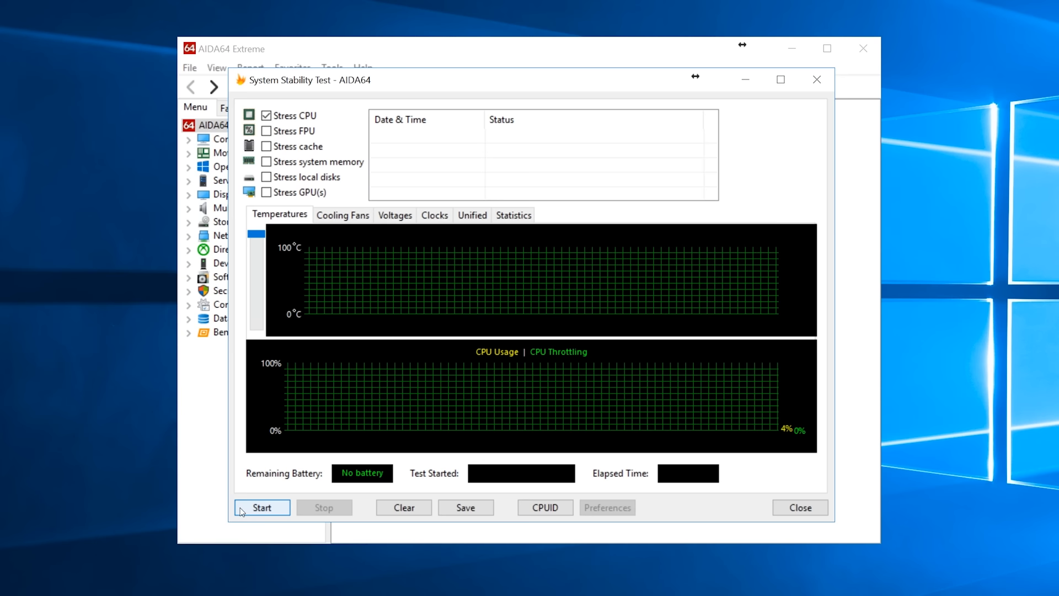
left_click(262, 508)
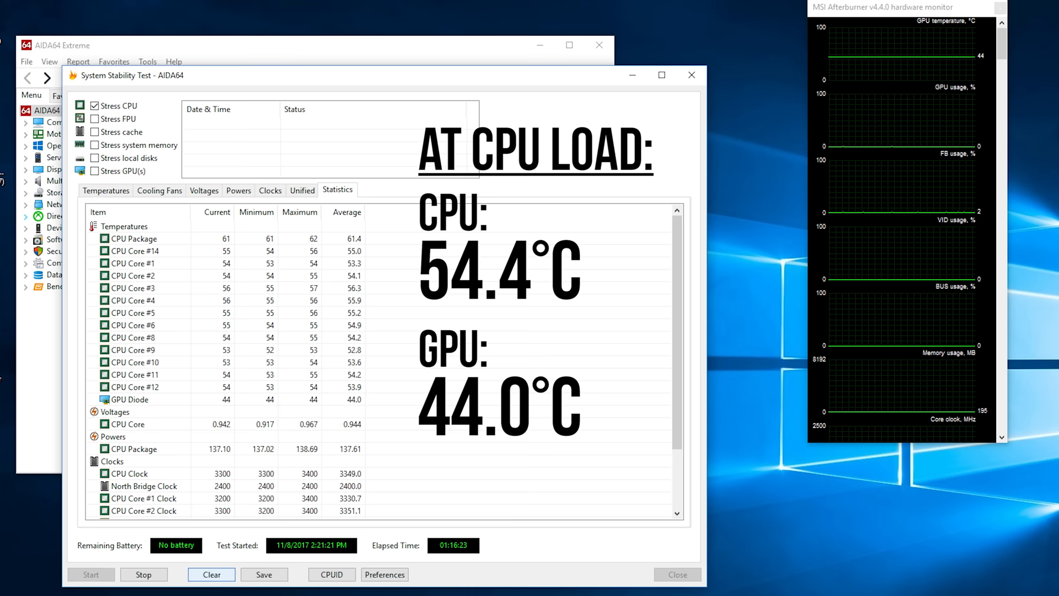